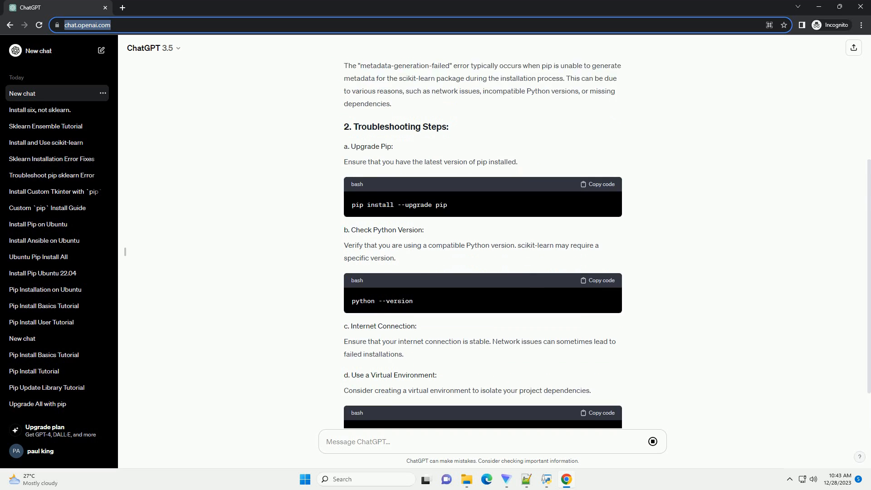
{"action": "scroll", "scroll_direction": "down", "scroll_amount": 3}
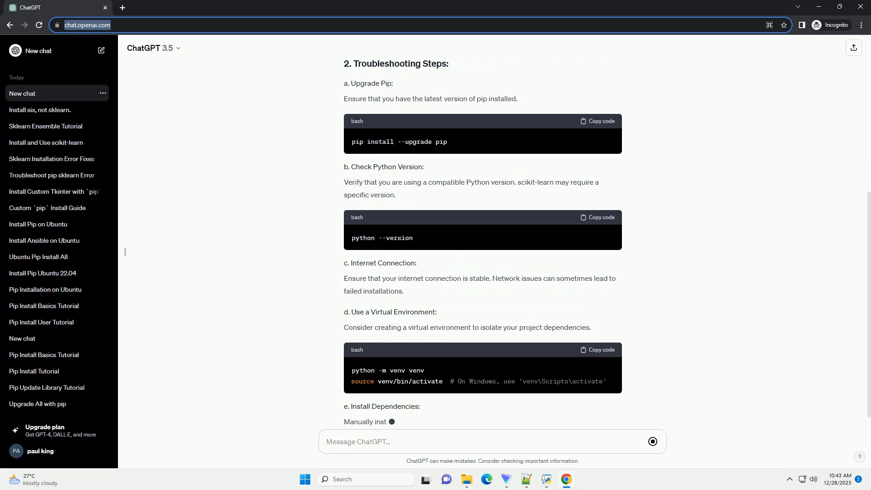
{"action": "scroll", "scroll_direction": "down", "scroll_amount": 3}
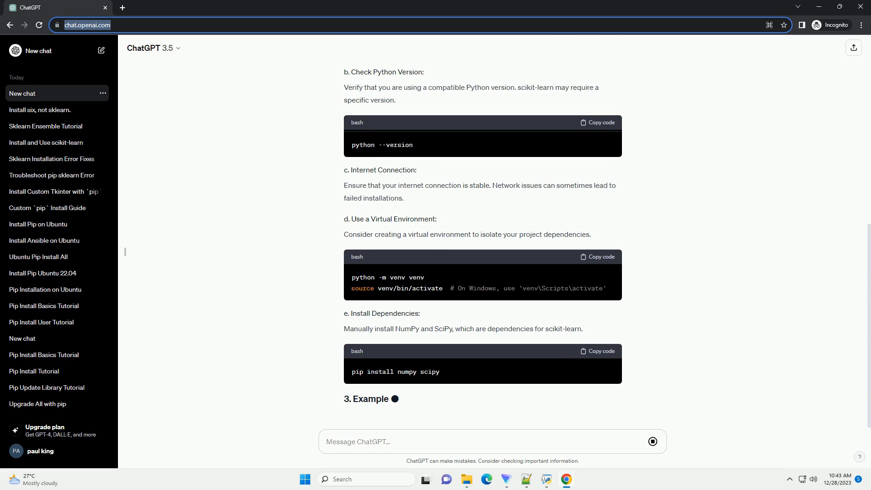
{"action": "scroll", "scroll_direction": "down", "scroll_amount": 3}
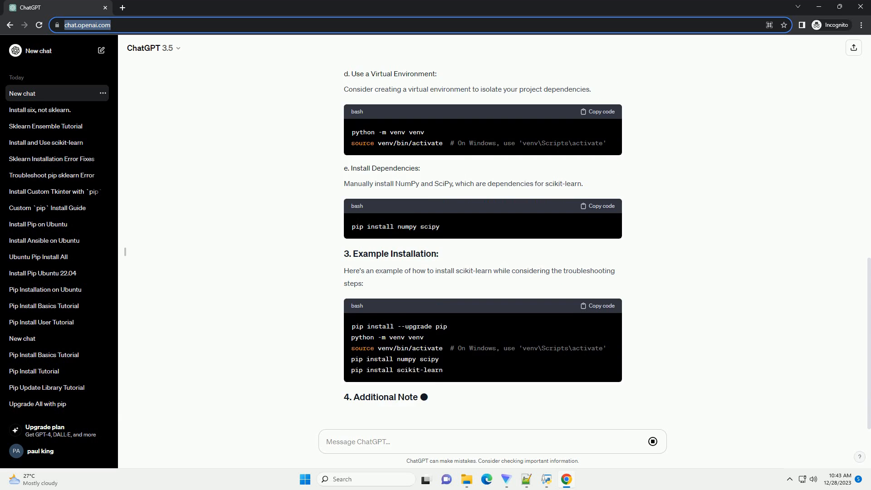
{"action": "scroll", "scroll_direction": "down", "scroll_amount": 3}
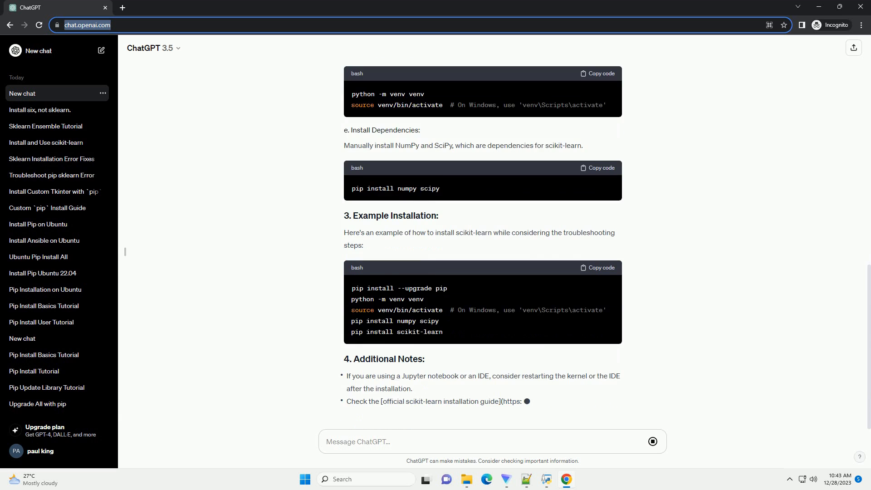
{"action": "scroll", "scroll_direction": "down", "scroll_amount": 3}
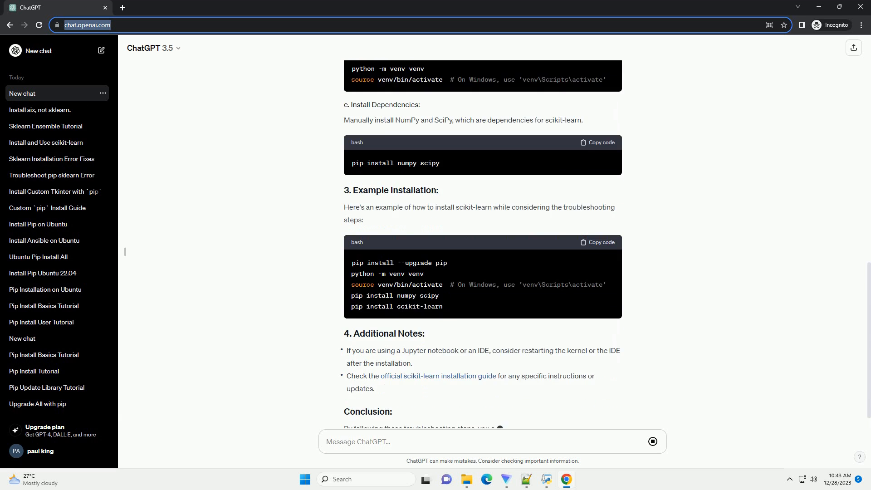
{"action": "scroll", "scroll_direction": "down", "scroll_amount": 3}
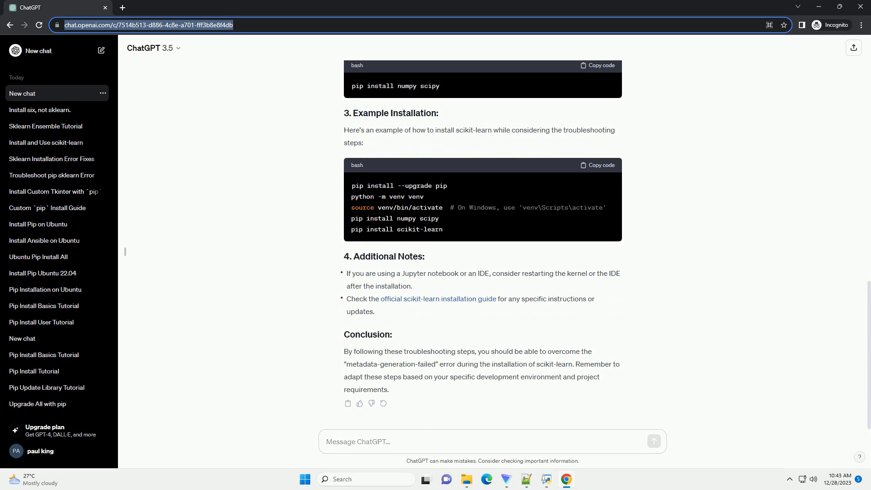
{"action": "type", "text": "S"}
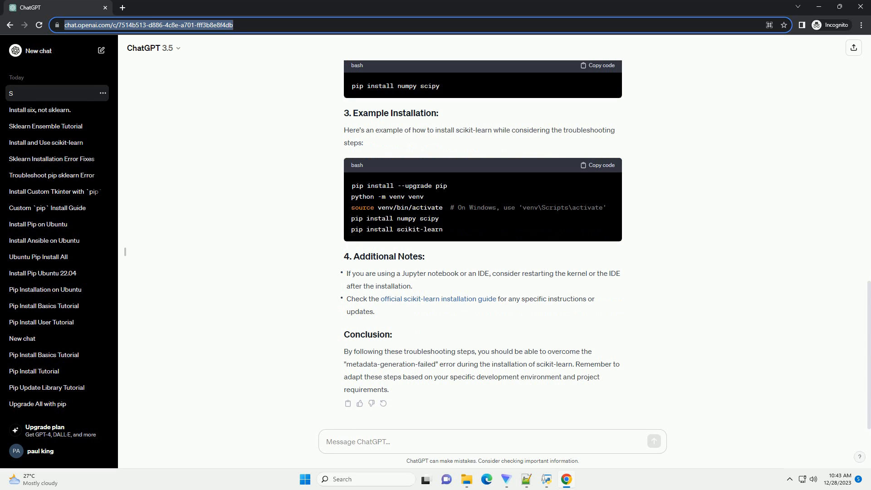